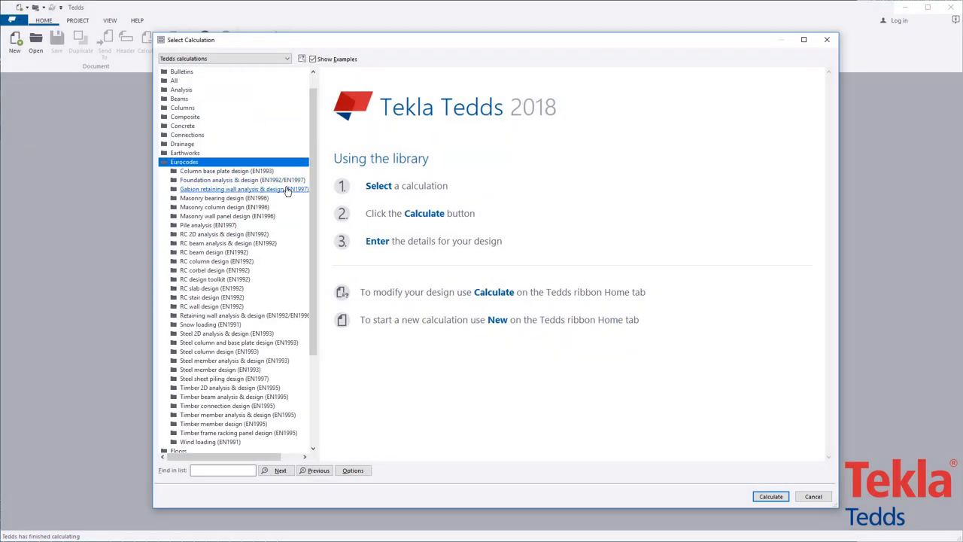
# - View the notes of the Gabion retaining wall analysis & design (EN1997) calculation
pyautogui.click(244, 189)
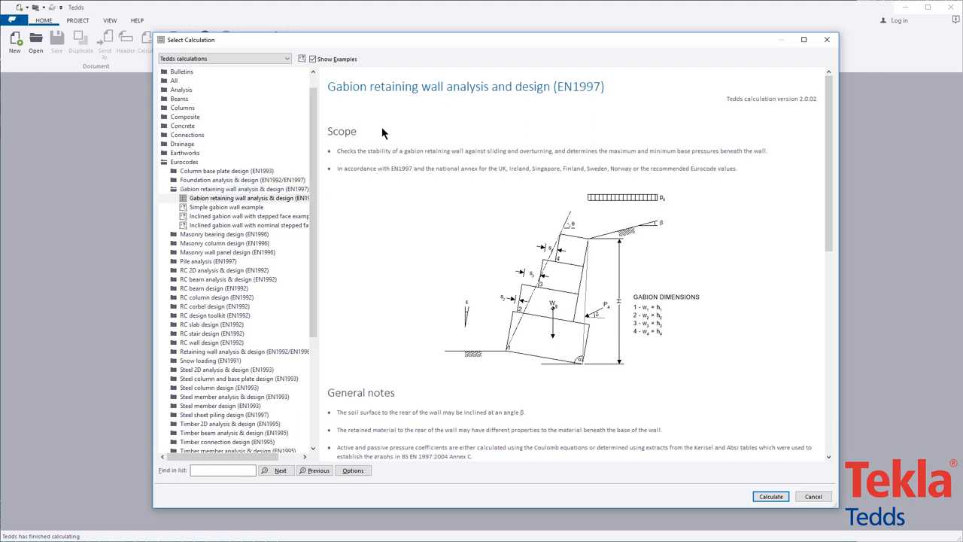
pyautogui.scroll(-3)
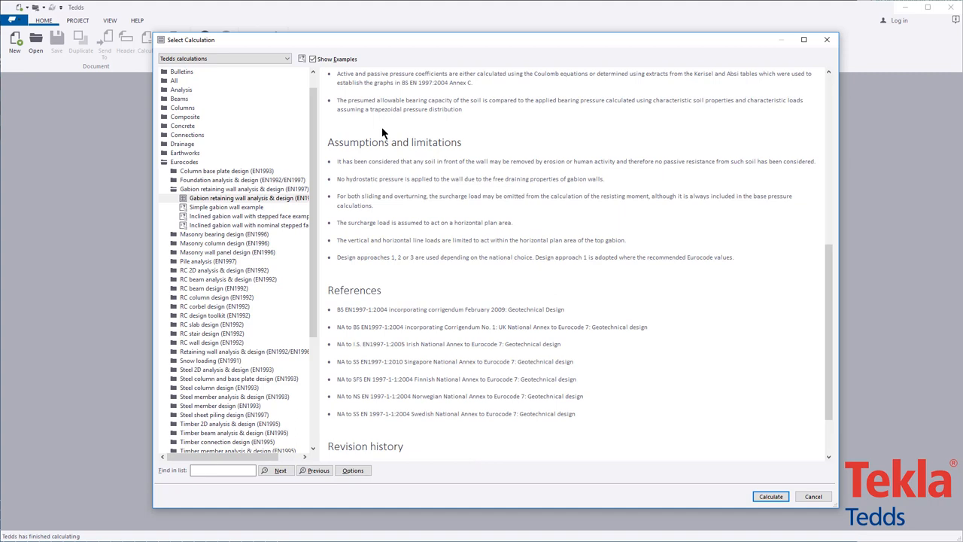
pyautogui.moveTo(364, 141)
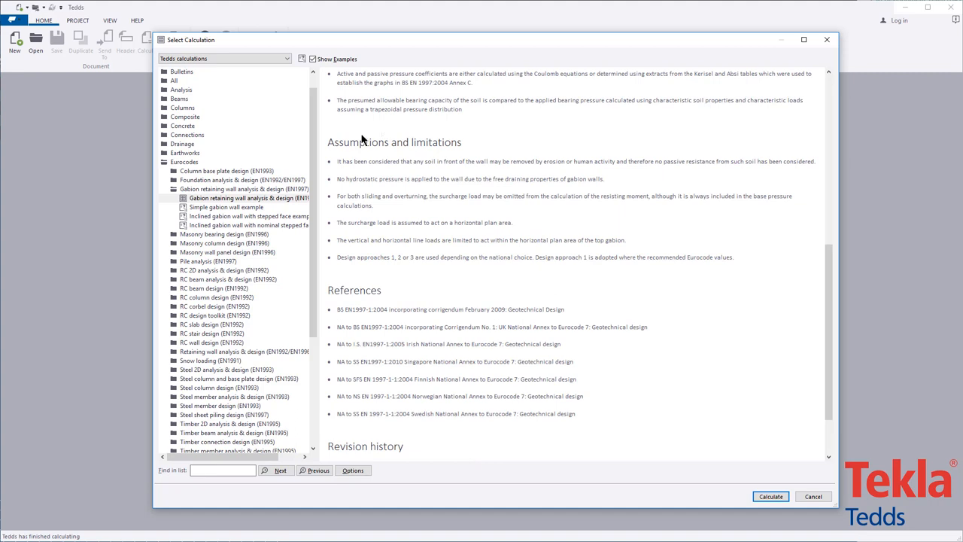
# - Preview the simple wall, stepped-face and nominal stepped-face examples, ending on the stepped-face one
pyautogui.click(226, 208)
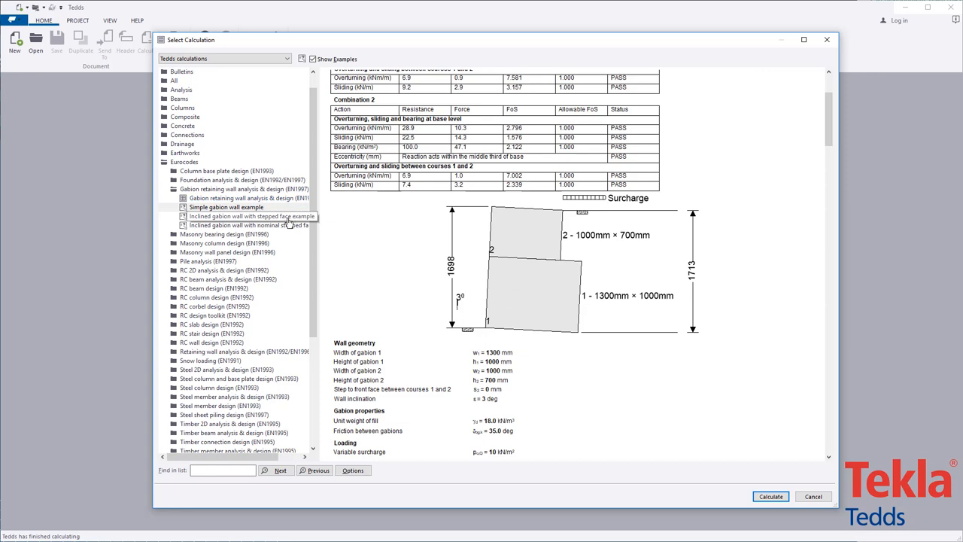
pyautogui.click(248, 225)
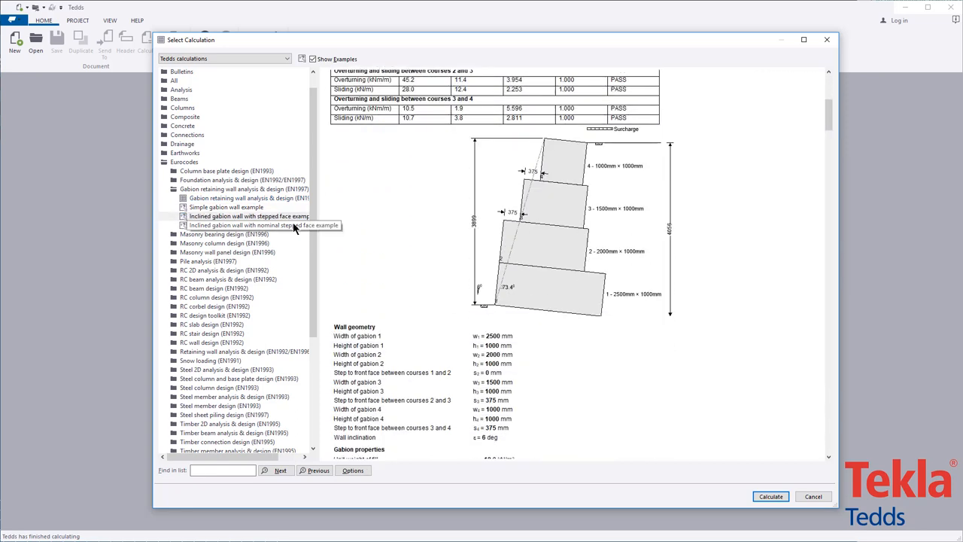
pyautogui.click(247, 225)
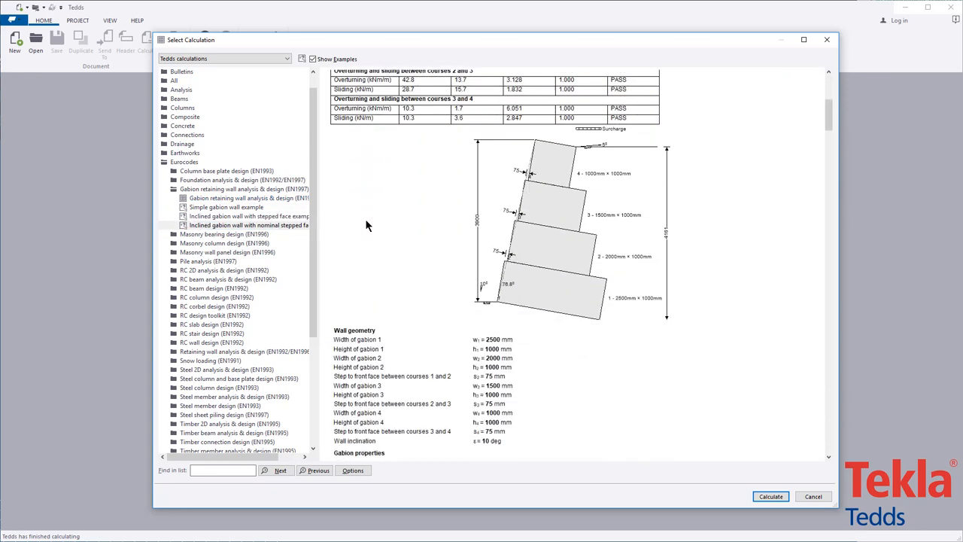
pyautogui.click(248, 217)
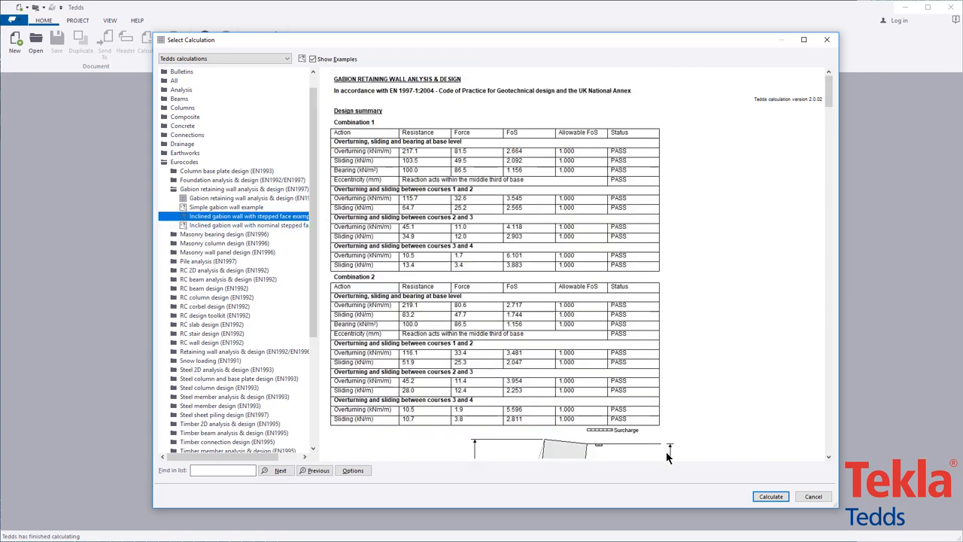
# - Calculate the inclined stepped-face gabion wall example to show its four-course design form
pyautogui.click(812, 496)
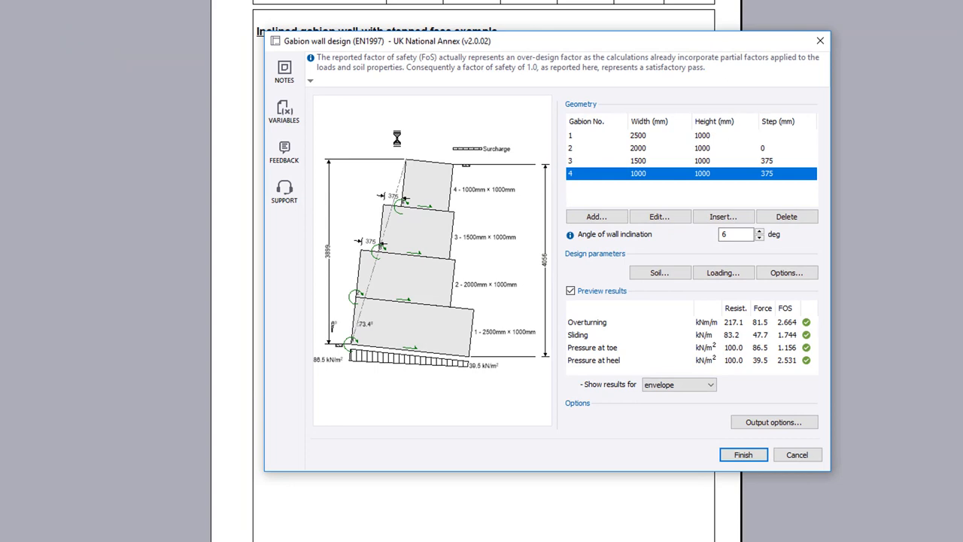
pyautogui.moveTo(614, 106)
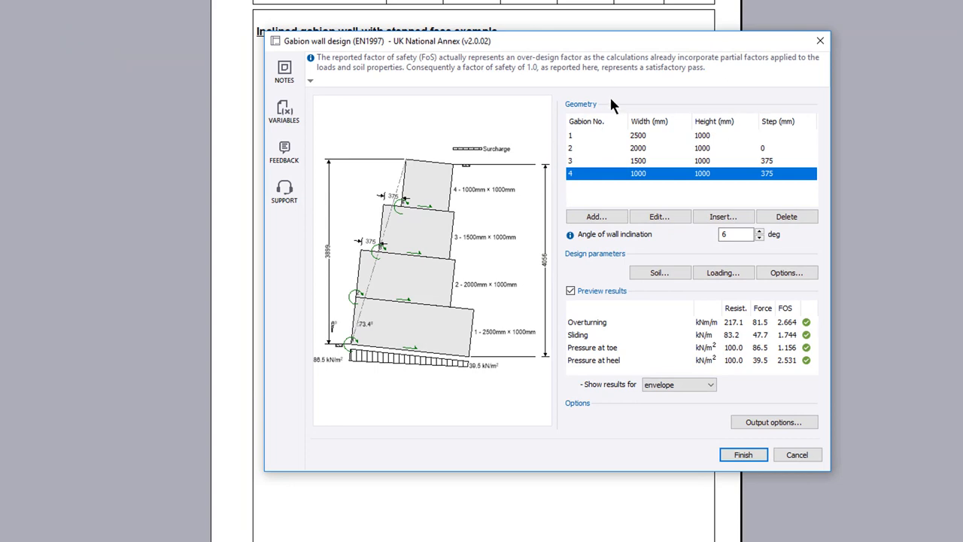
pyautogui.moveTo(645, 256)
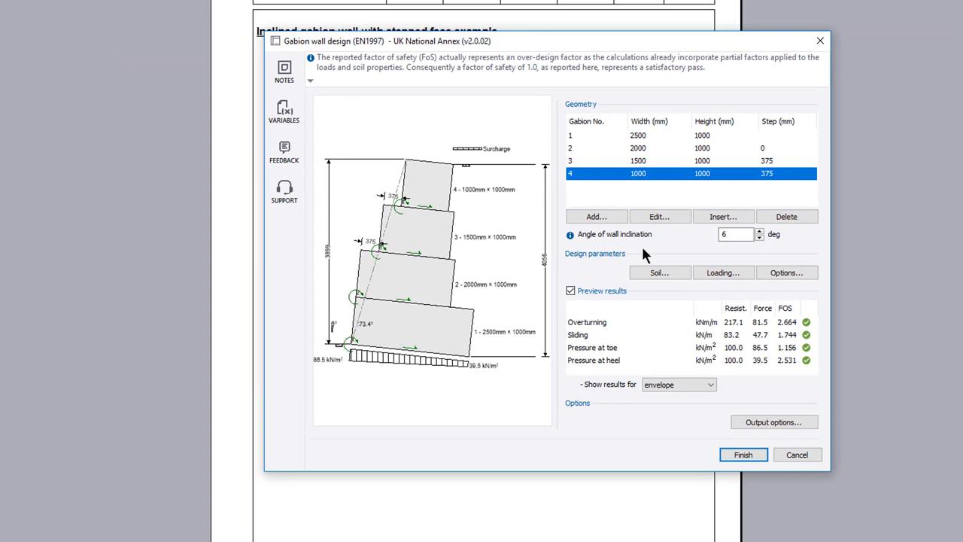
pyautogui.moveTo(609, 409)
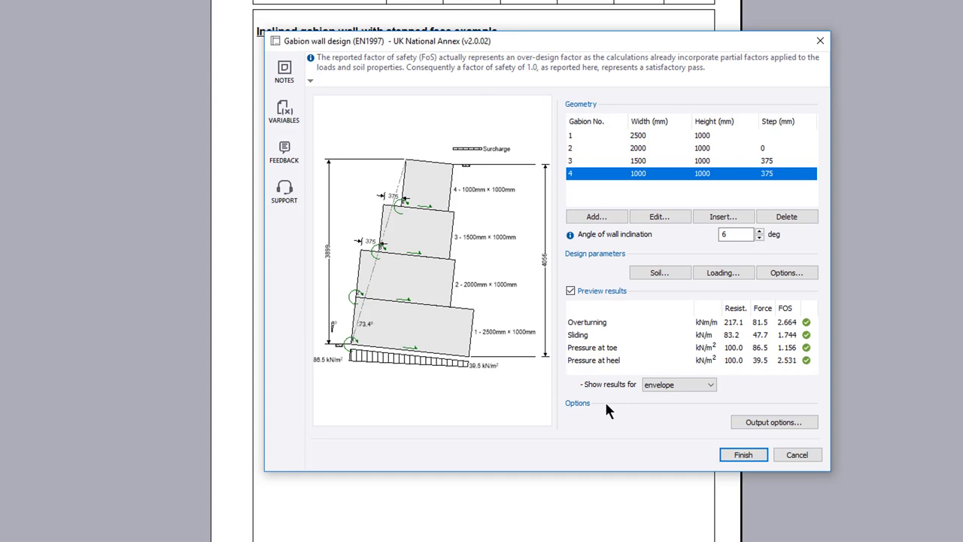
pyautogui.moveTo(640, 295)
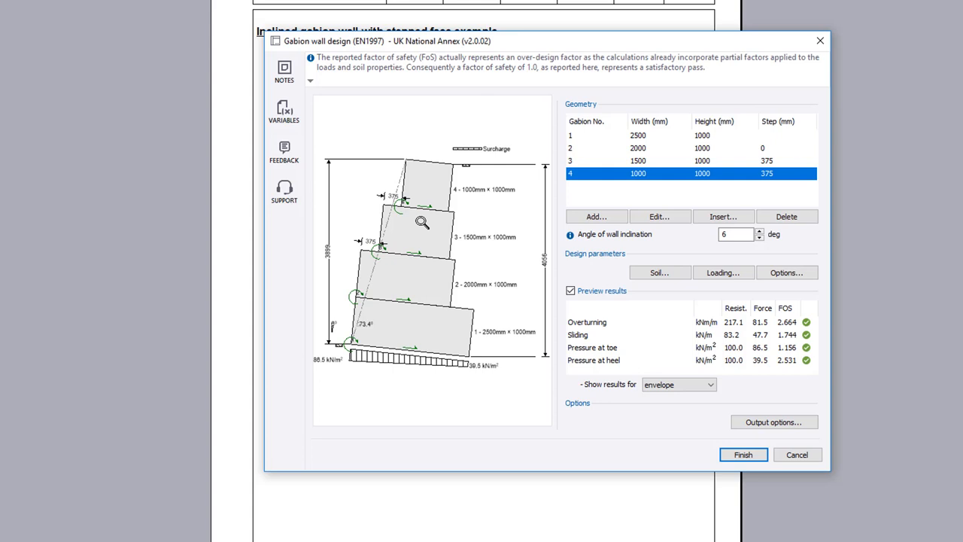
pyautogui.moveTo(570, 234)
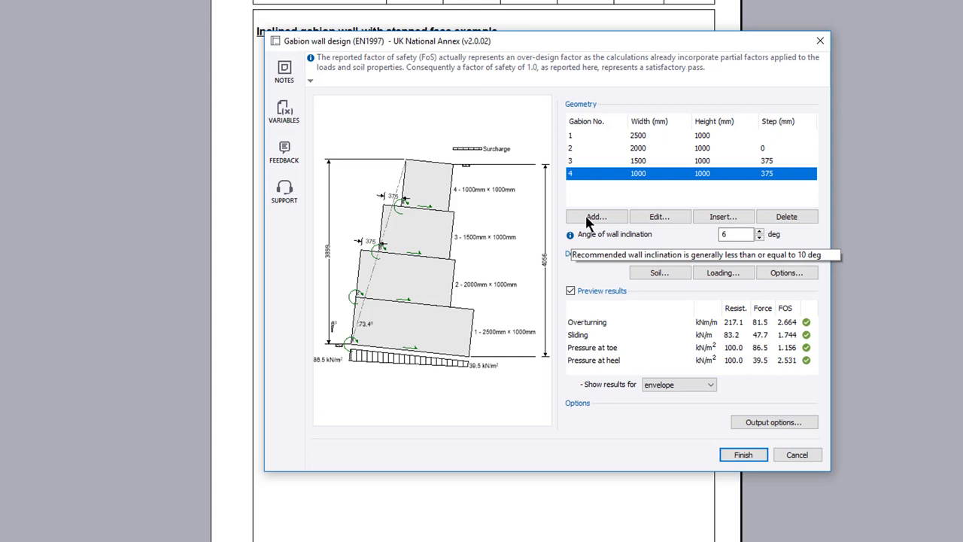
# - Add a 500 mm fifth gabion course, widen it to 750 mm, then delete it again
pyautogui.click(596, 217)
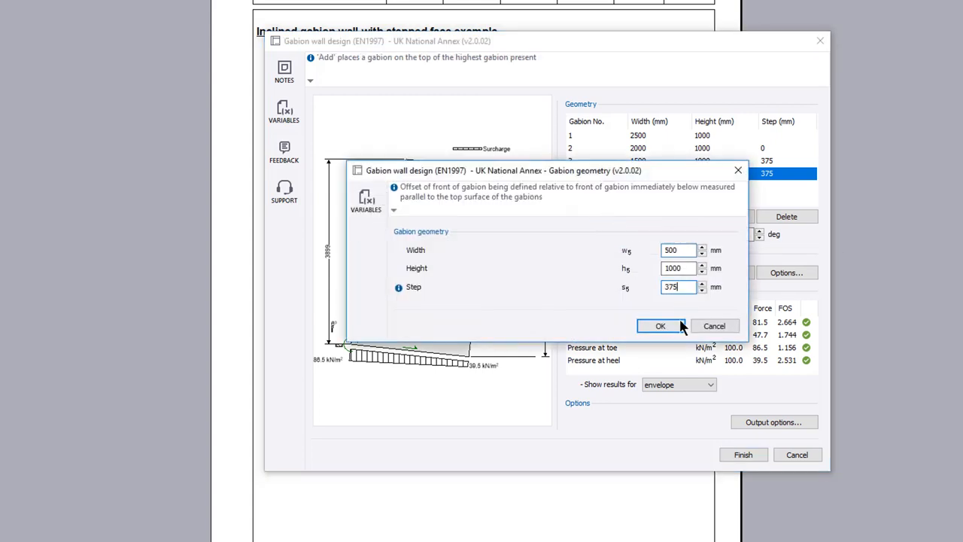
pyautogui.click(659, 325)
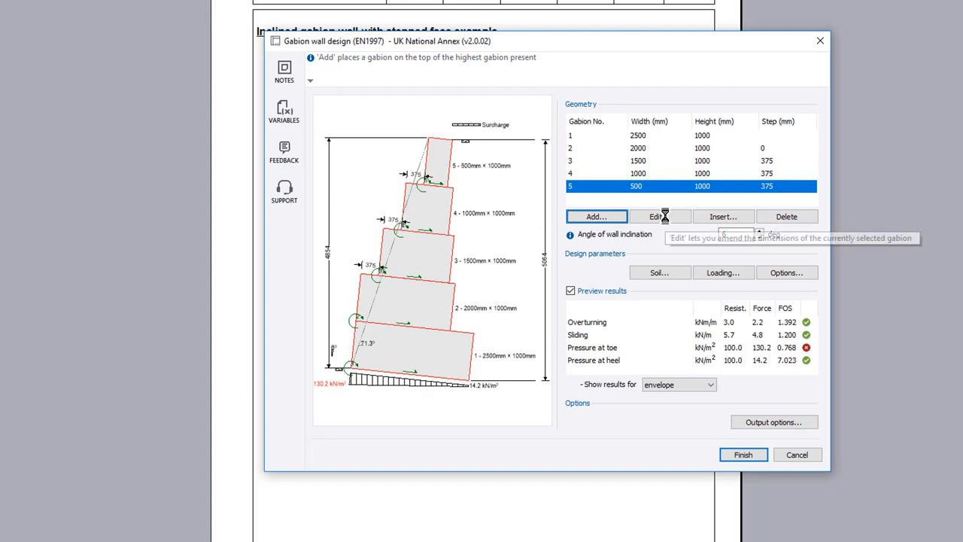
pyautogui.click(657, 217)
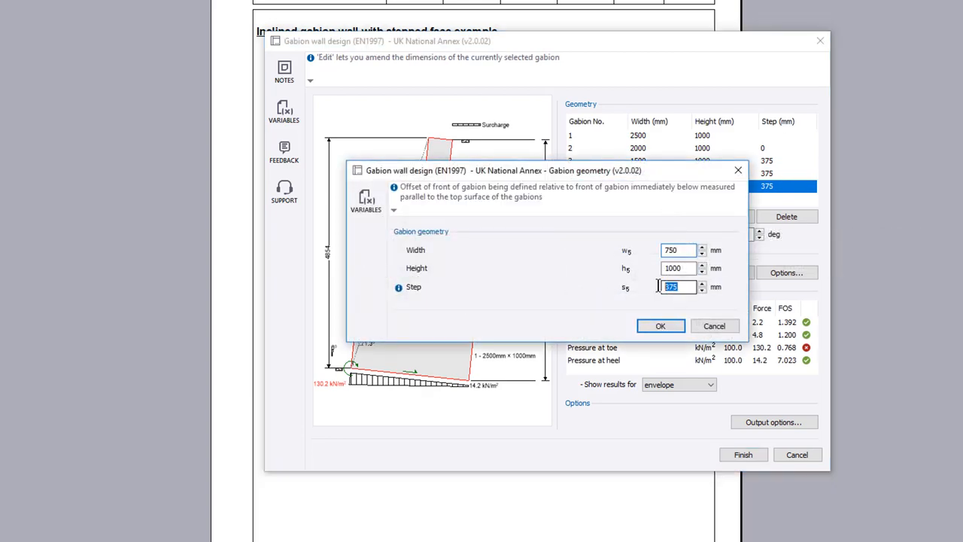
pyautogui.click(659, 325)
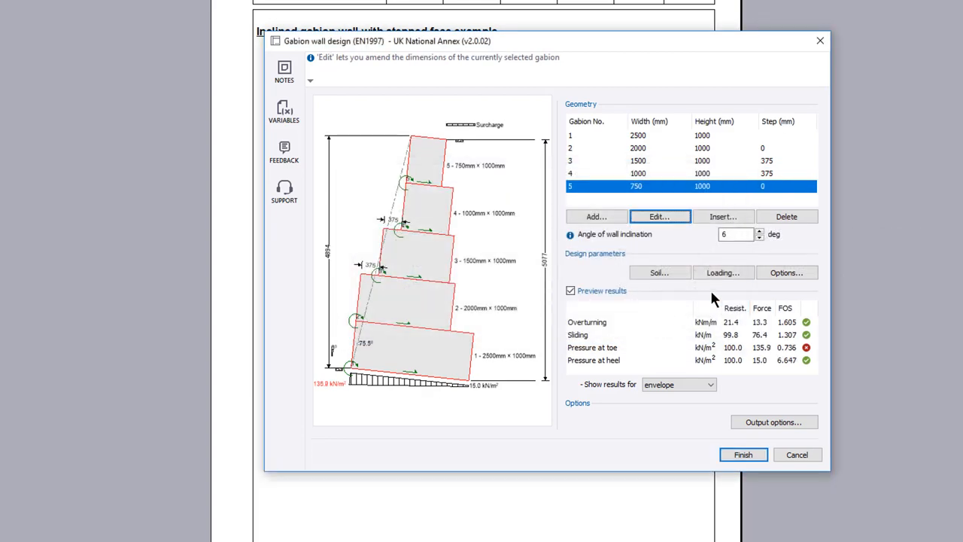
pyautogui.moveTo(785, 216)
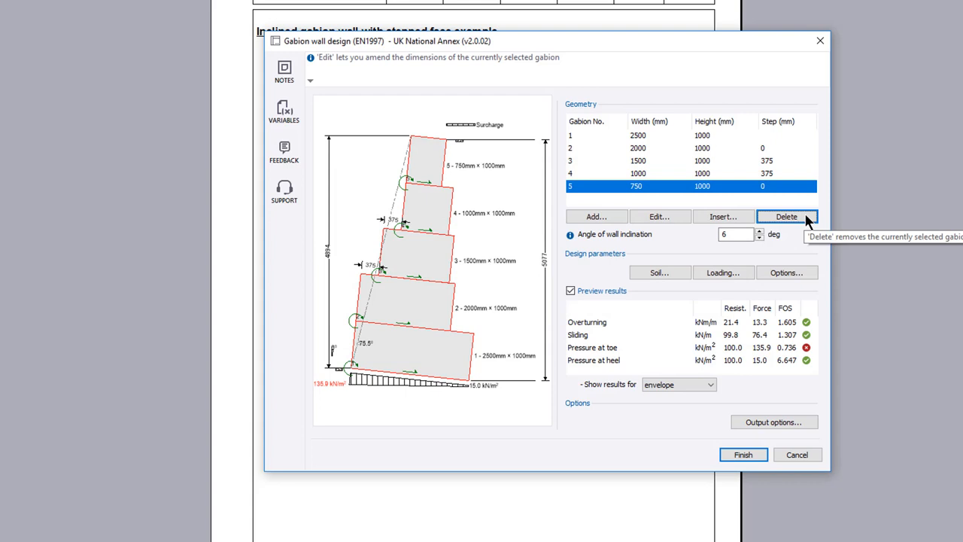
pyautogui.click(786, 217)
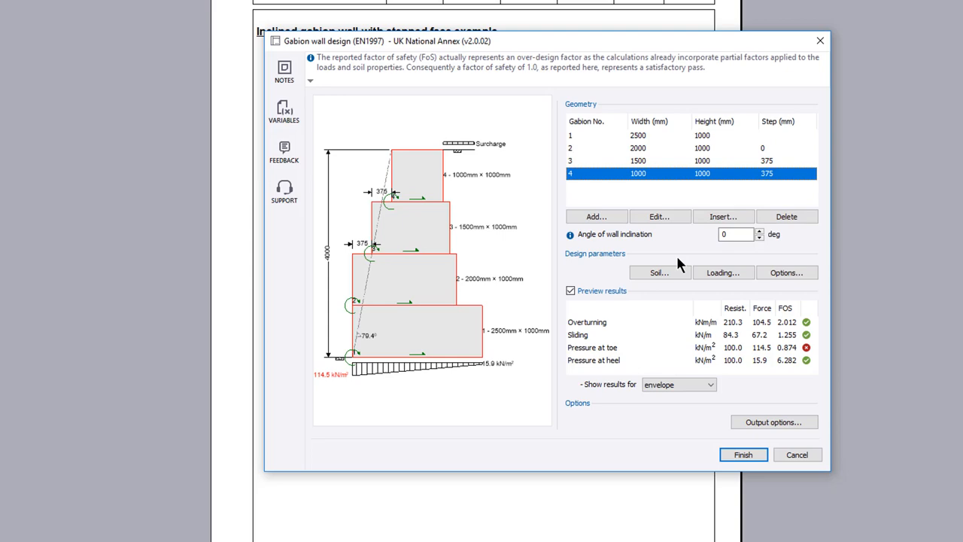
# - Review the soil parameters with 35° friction between gabions and accept them
pyautogui.click(659, 272)
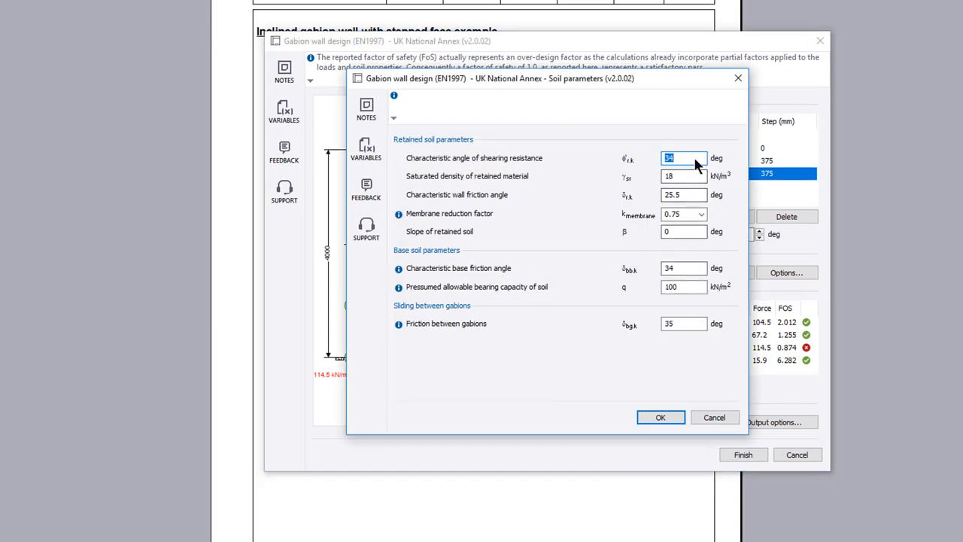
pyautogui.click(683, 158)
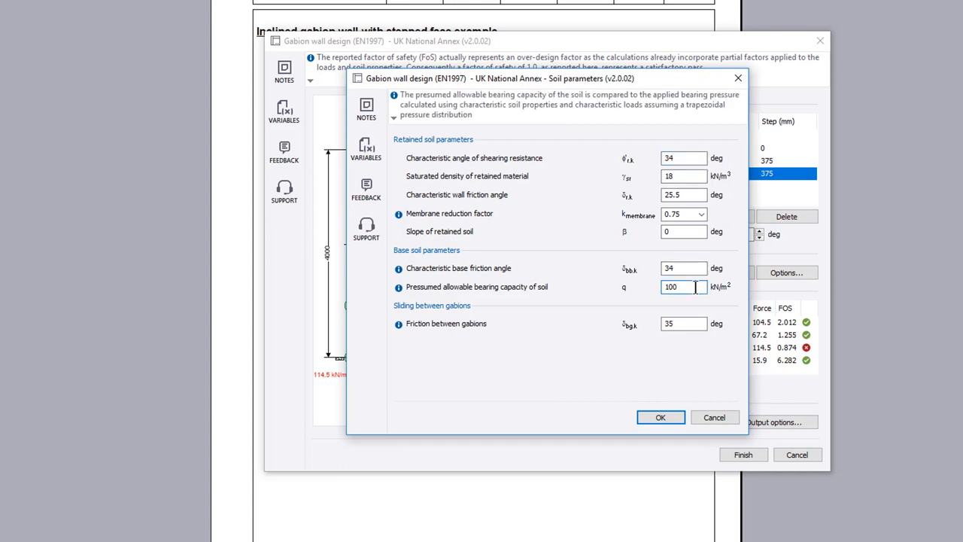
pyautogui.click(683, 322)
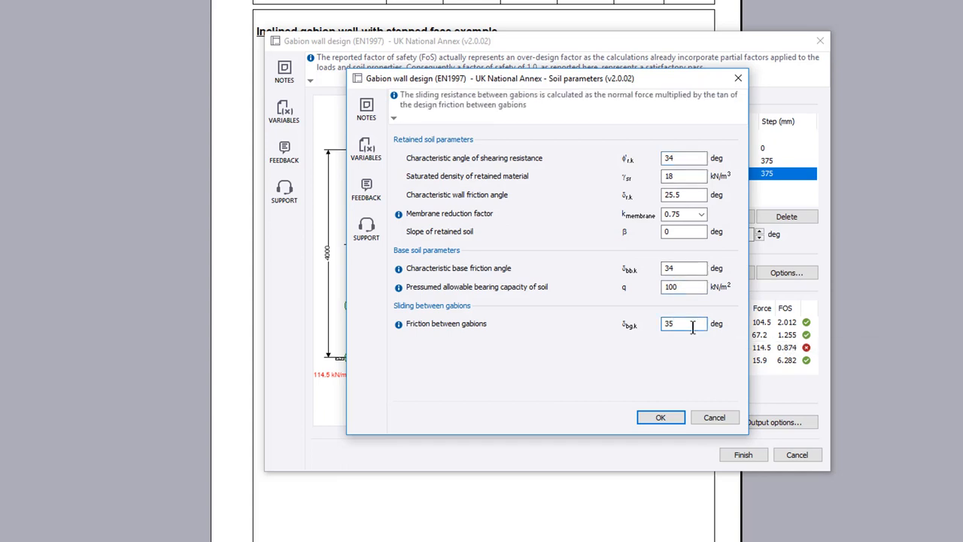
pyautogui.click(660, 417)
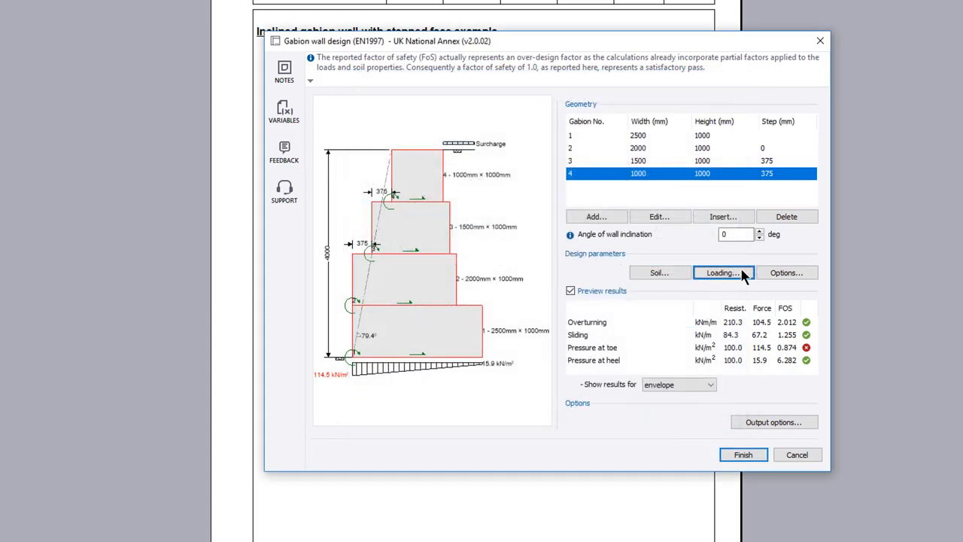
# - Review the loading: 18 kN/m³ fill, no permanent surcharge, 10 kN/m² variable surcharge, and accept
pyautogui.click(723, 273)
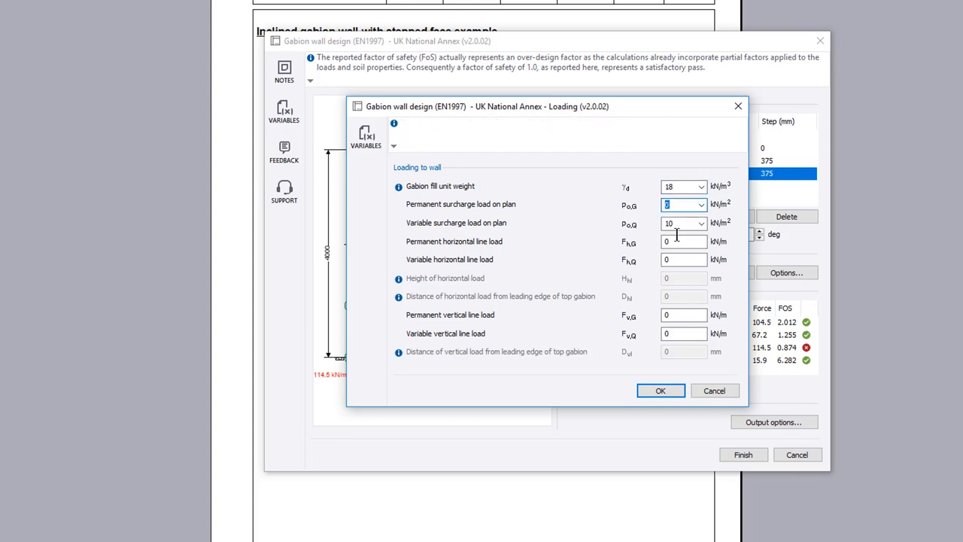
pyautogui.click(683, 314)
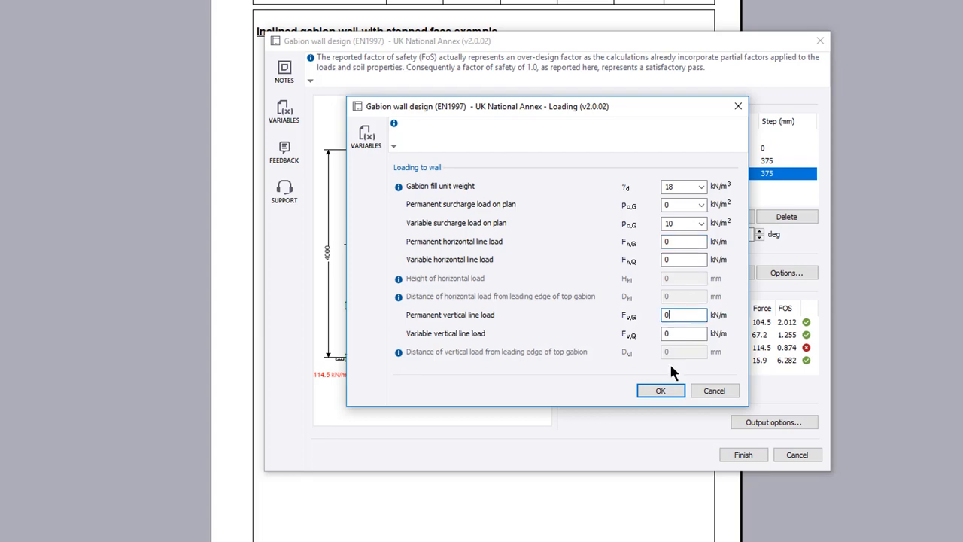
pyautogui.click(659, 390)
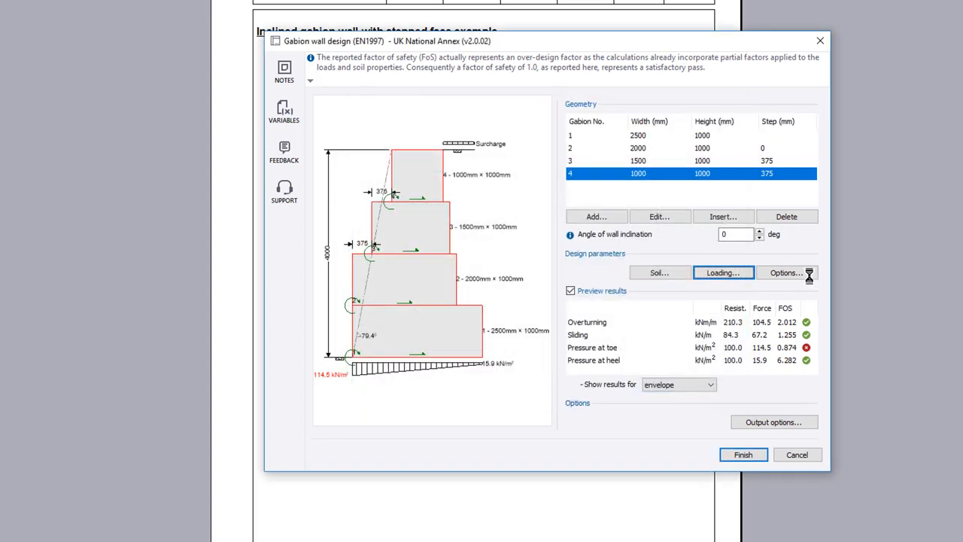
# - Choose Coulomb theory with sliding and overturning checked at each course, and accept the options
pyautogui.click(785, 273)
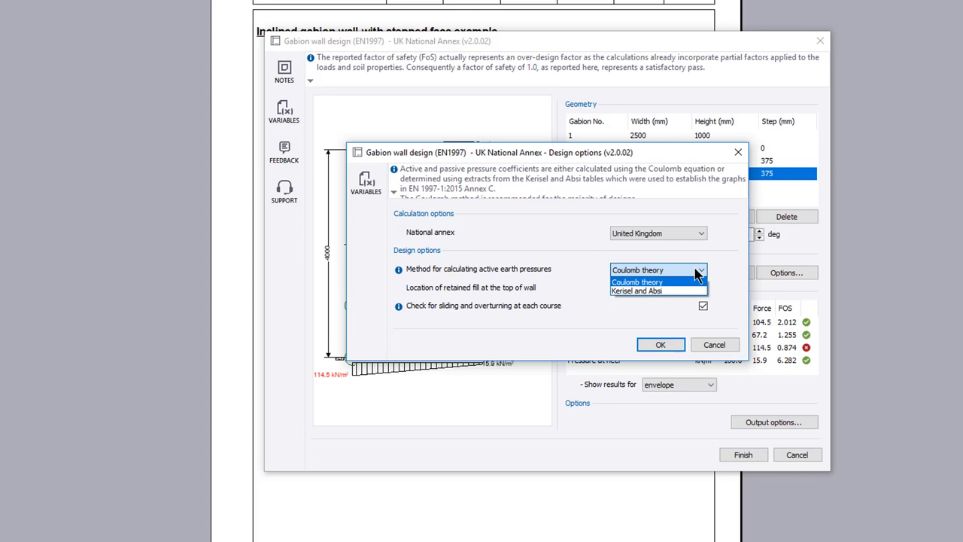
pyautogui.click(638, 269)
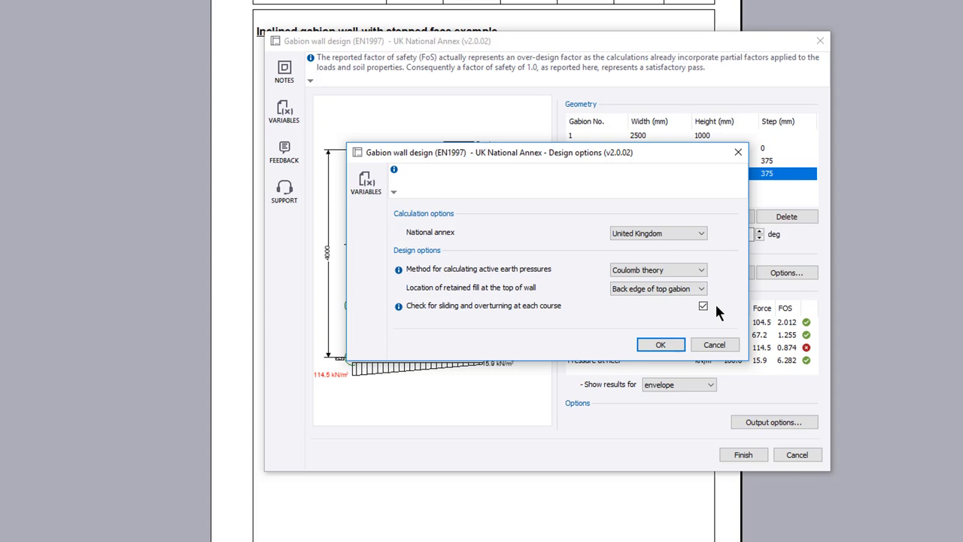
pyautogui.click(659, 344)
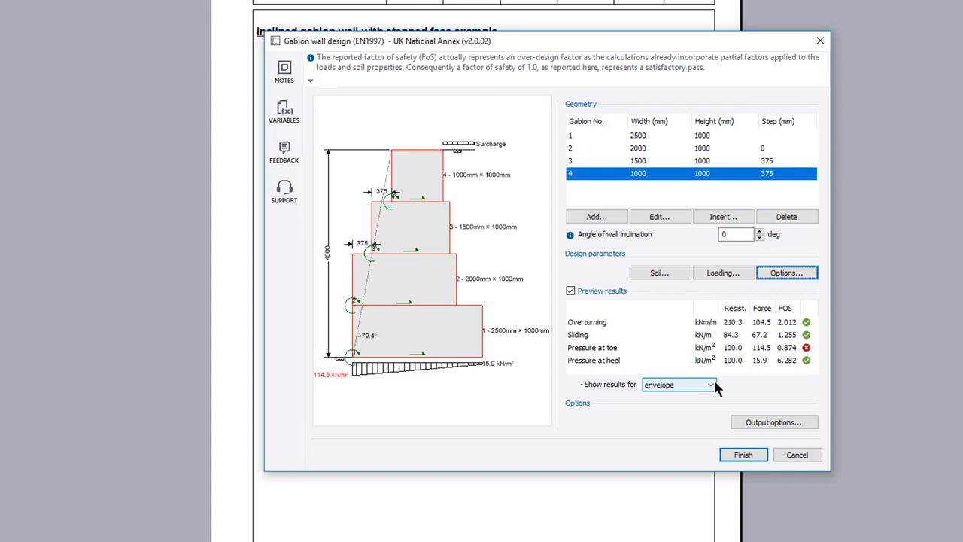
# - Preview the combination 1 results for the 6° inclined wall
pyautogui.click(708, 385)
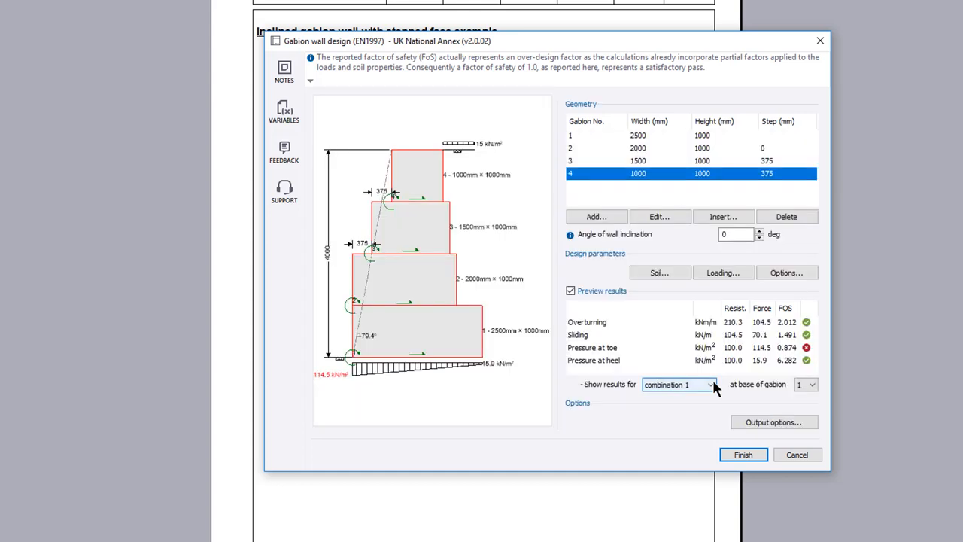
pyautogui.click(806, 384)
pyautogui.write('6')
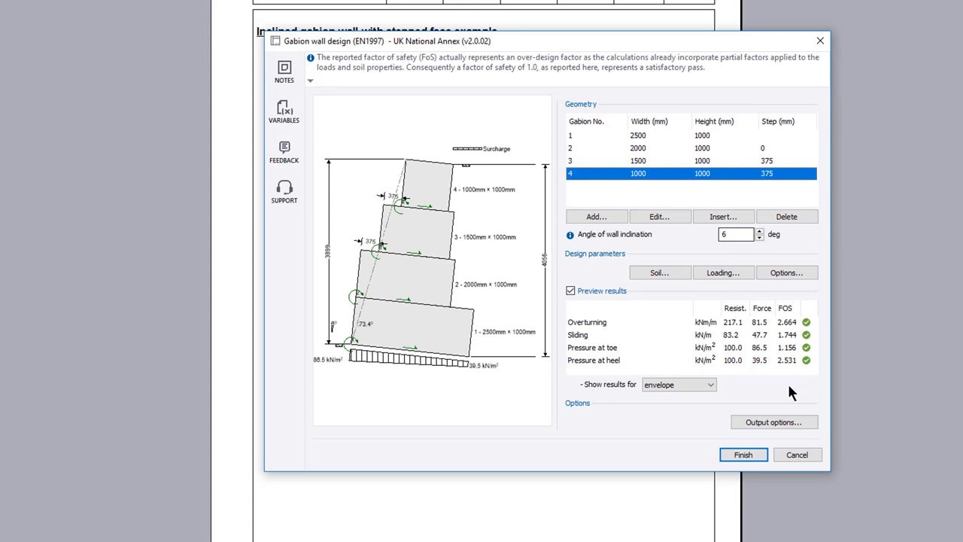
pyautogui.moveTo(805, 422)
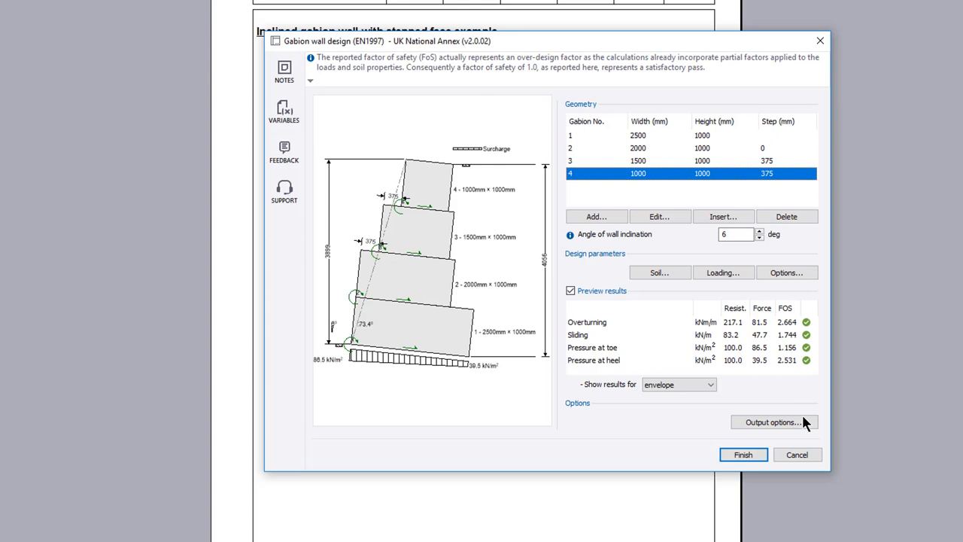
# - Set Full output with an 'Example note', accept it and finish the wall design
pyautogui.click(774, 422)
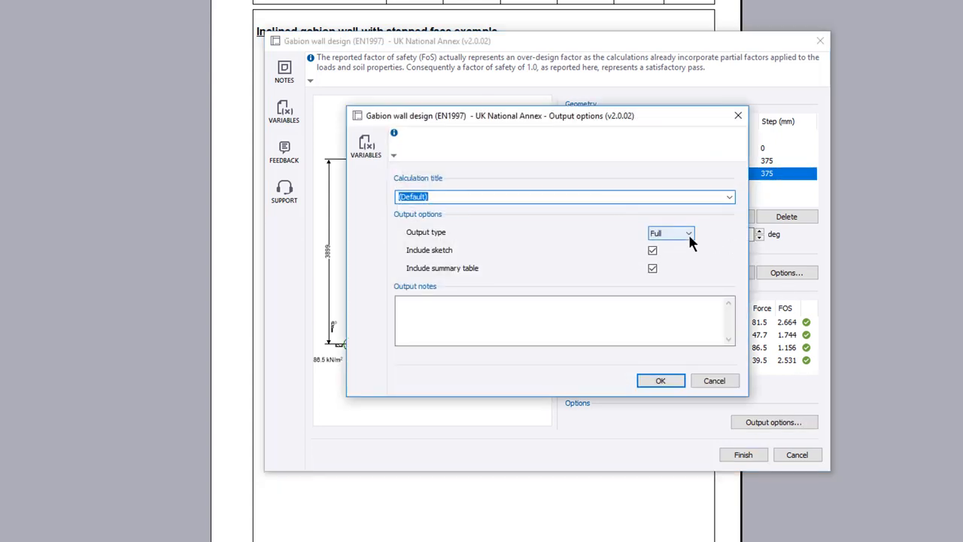
pyautogui.click(686, 231)
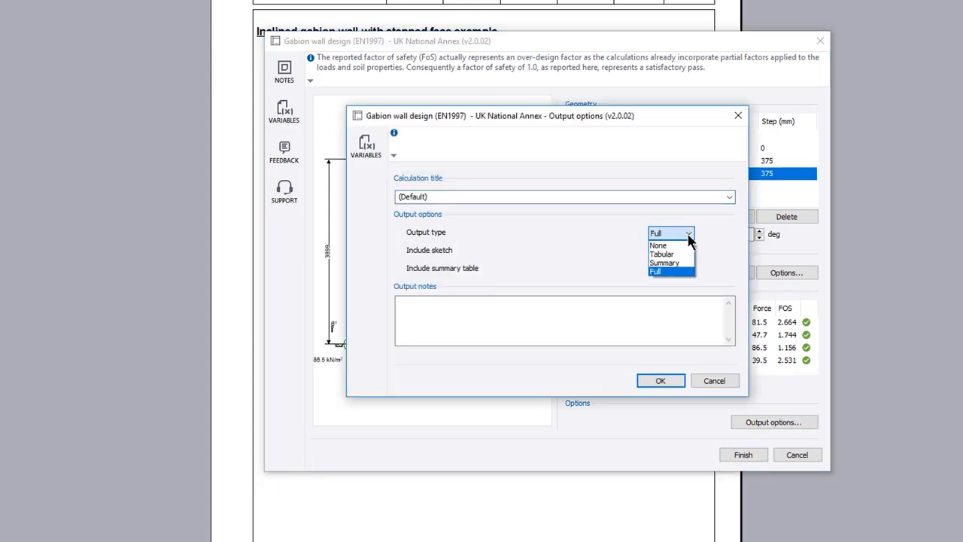
pyautogui.click(656, 271)
pyautogui.write('E')
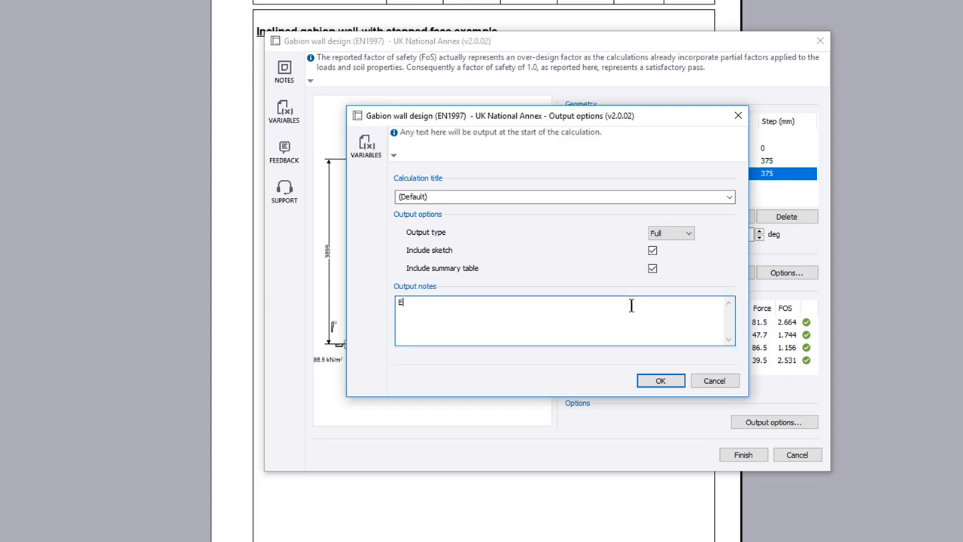
pyautogui.write('xample note')
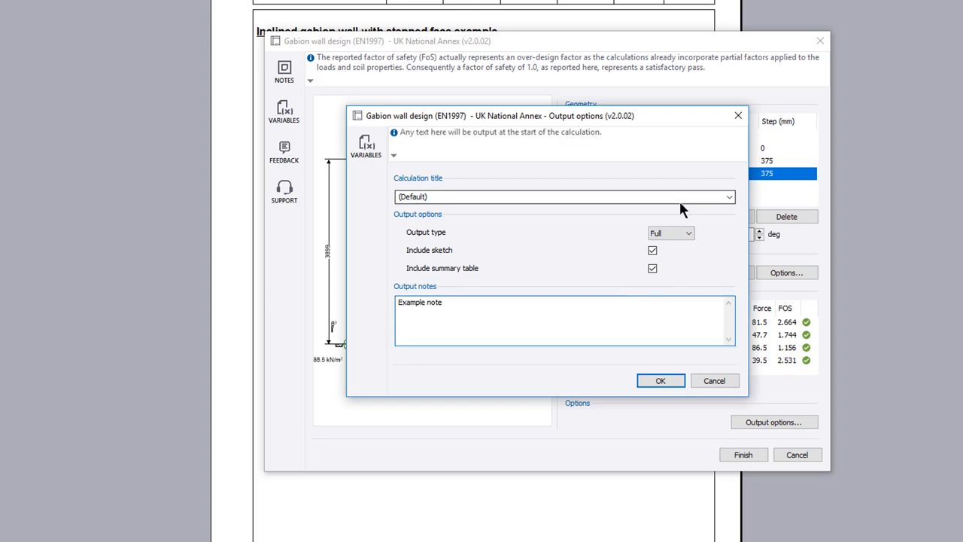
pyautogui.click(659, 380)
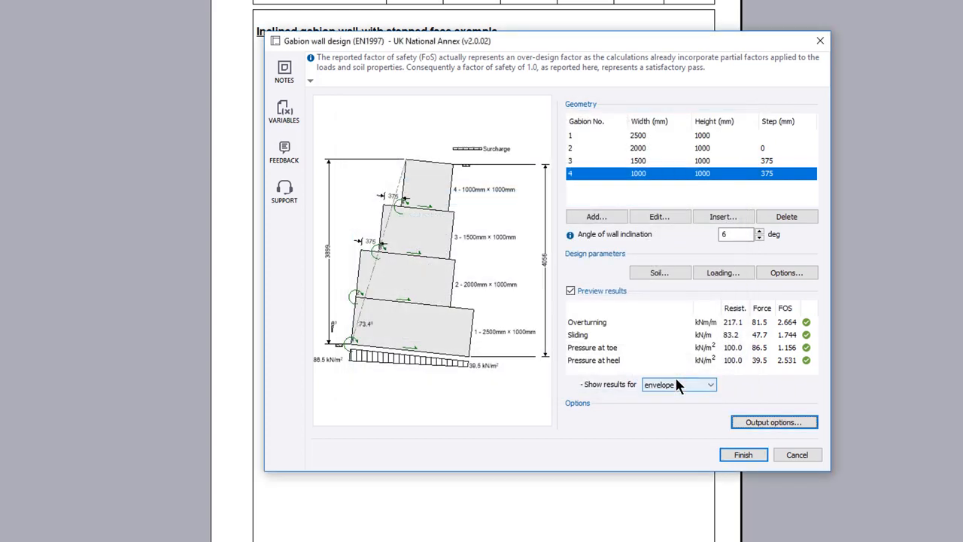
pyautogui.click(741, 454)
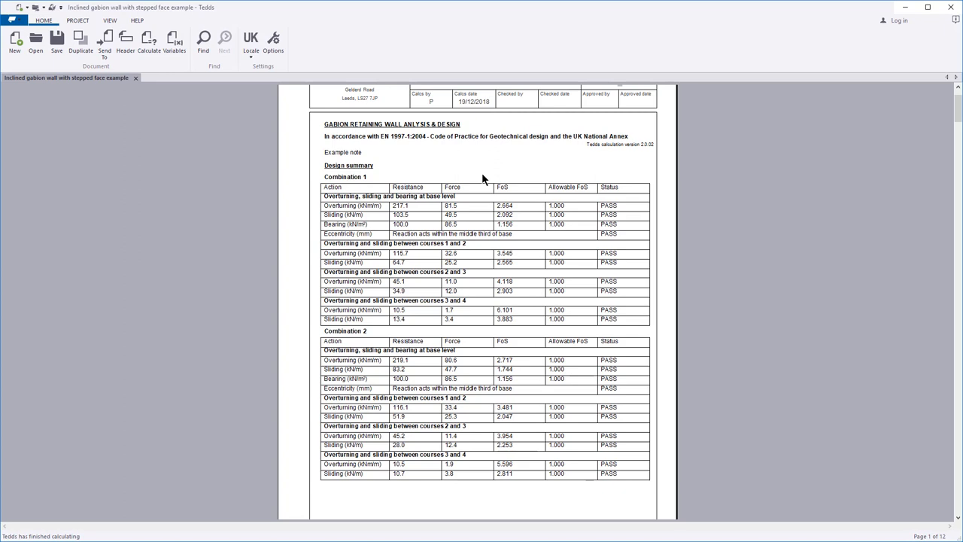
pyautogui.moveTo(482, 179)
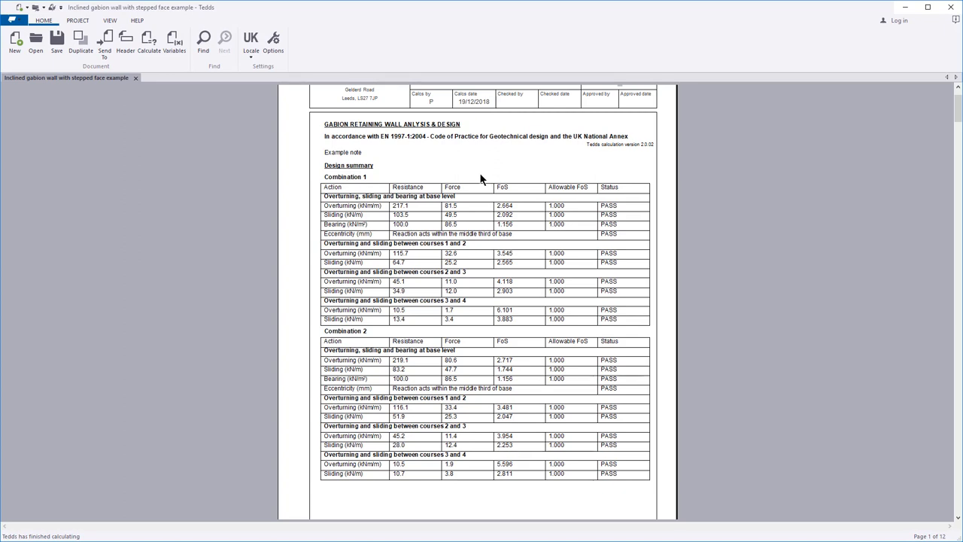
# - Scroll through the generated design summary, wall sketch, geometry and stability checks
pyautogui.scroll(-3)
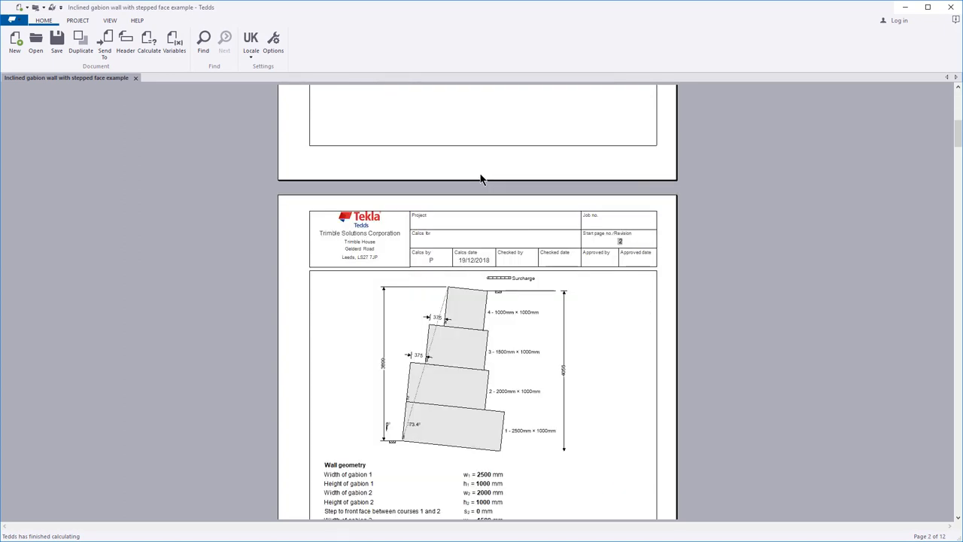
pyautogui.scroll(-3)
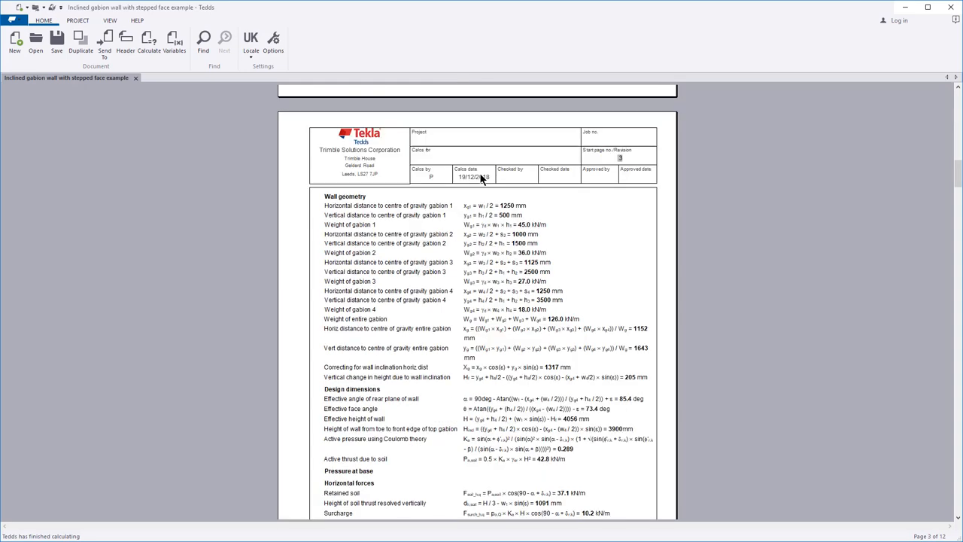
pyautogui.scroll(-3)
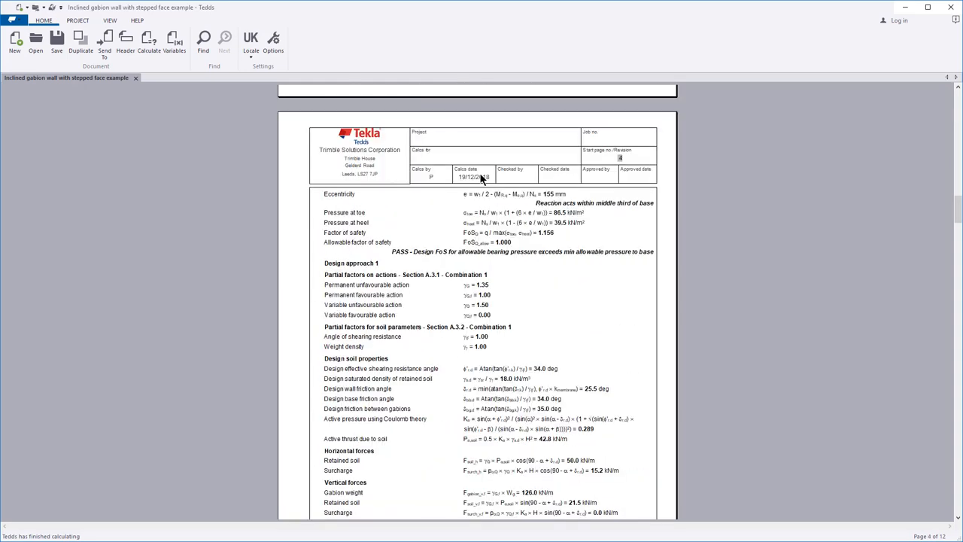
pyautogui.scroll(-3)
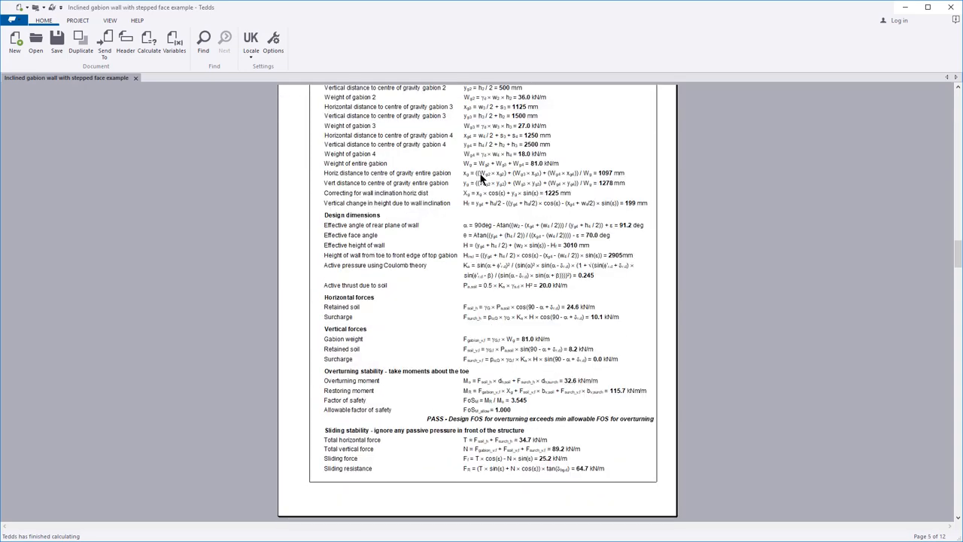